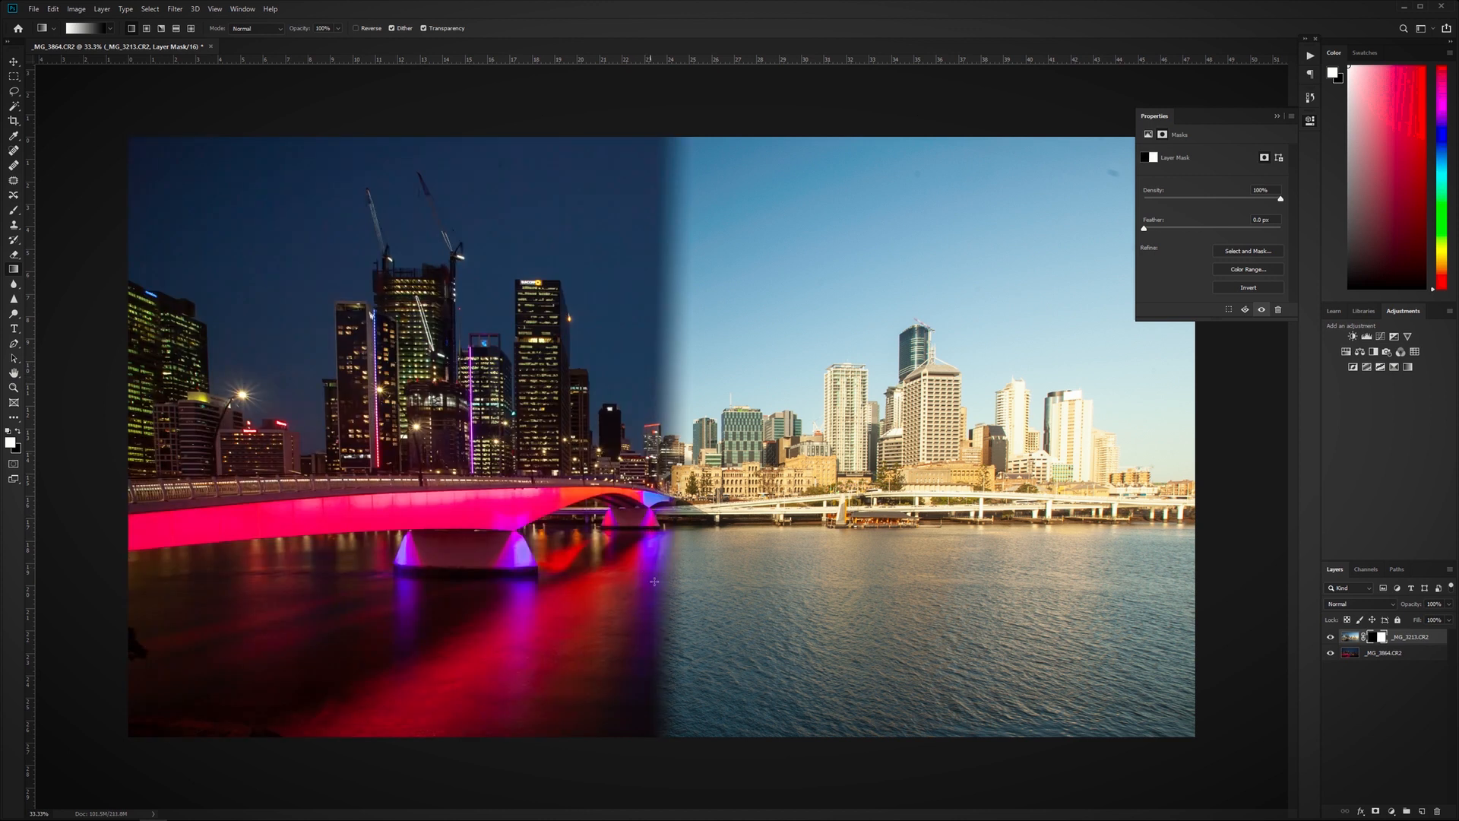
{"action": "mouse_move", "coordinate": [859, 674]}
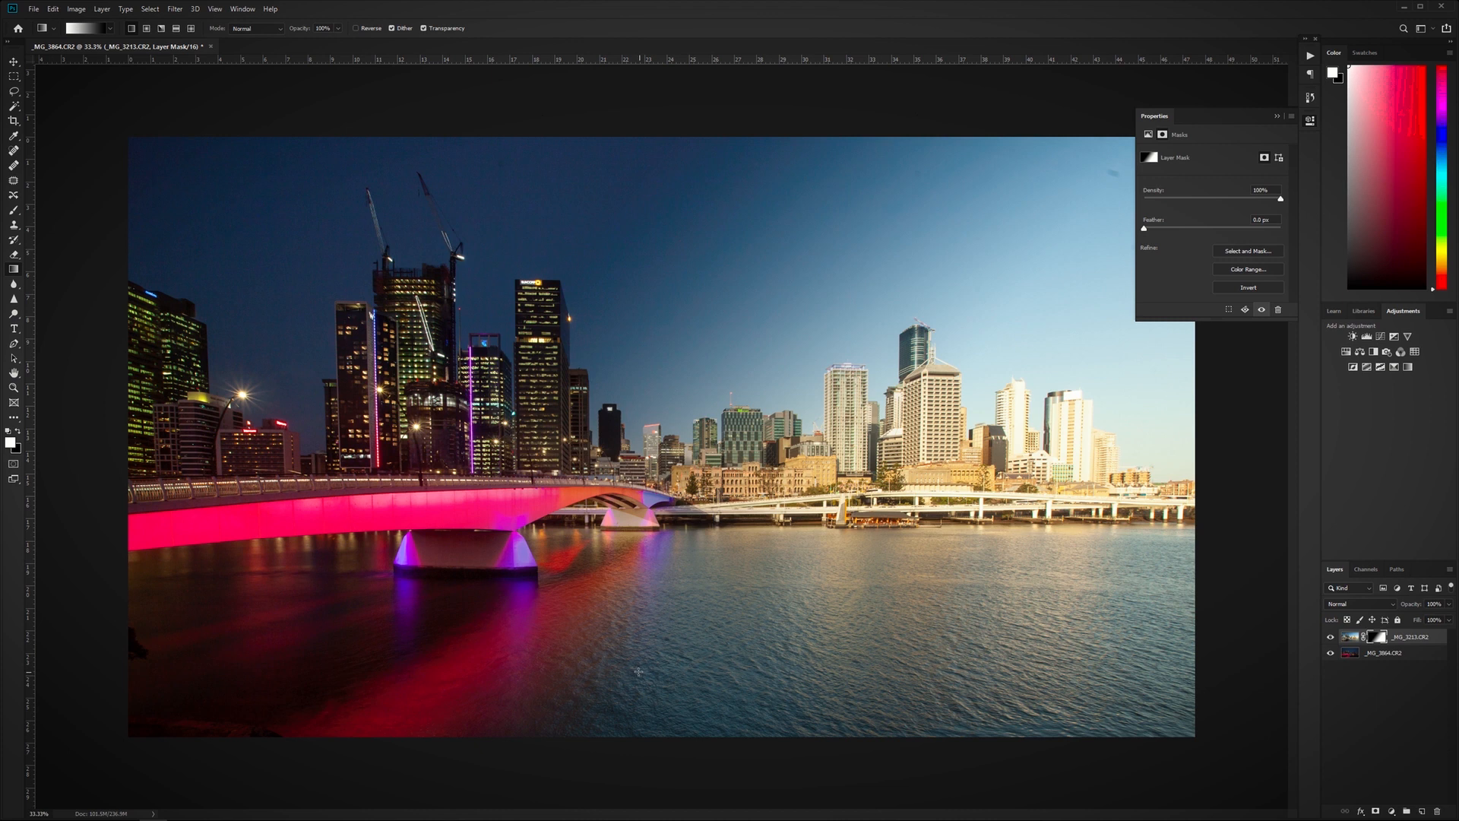
{"action": "mouse_move", "coordinate": [689, 552]}
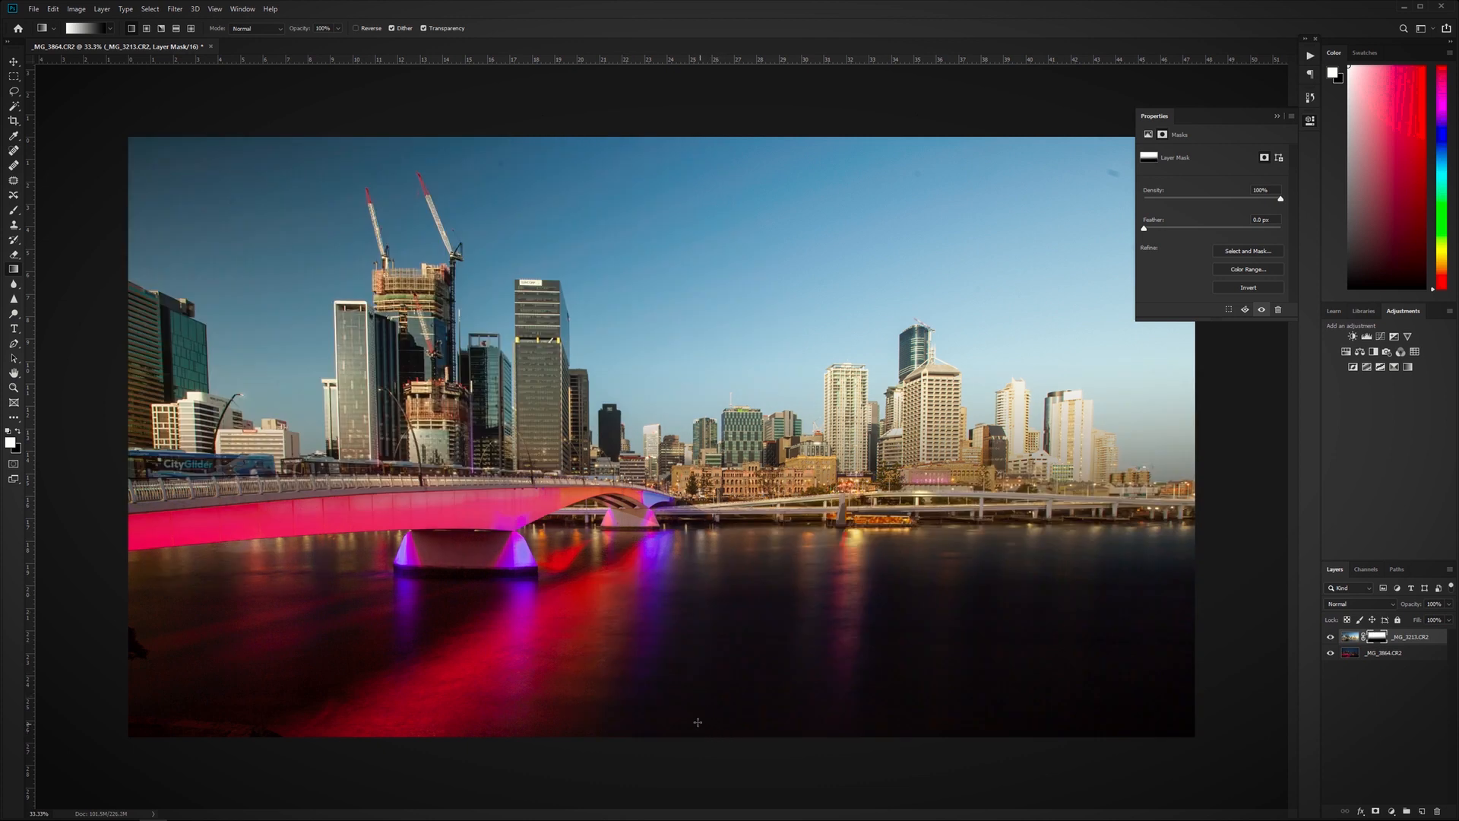
{"action": "mouse_move", "coordinate": [656, 698]}
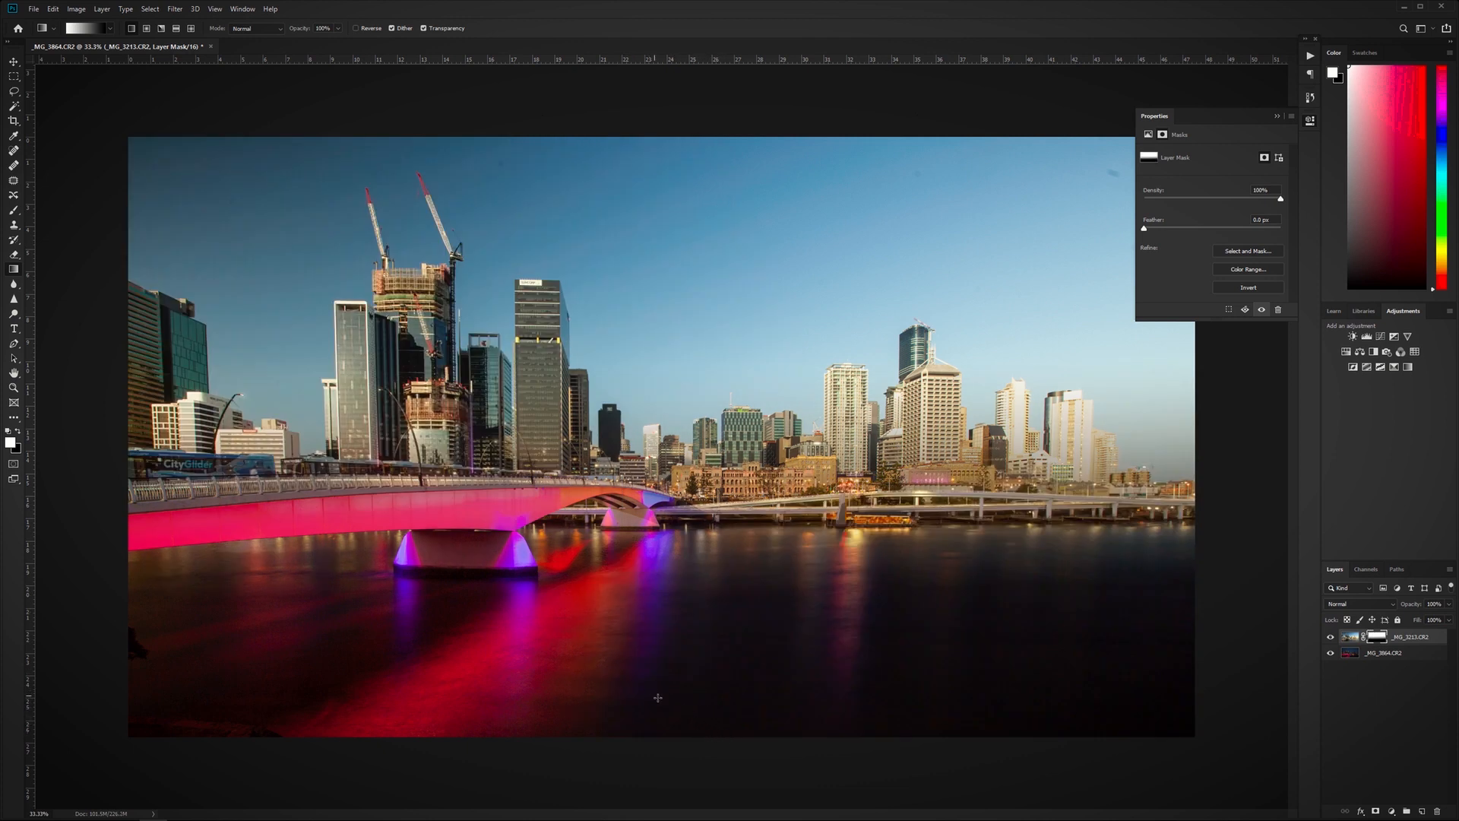